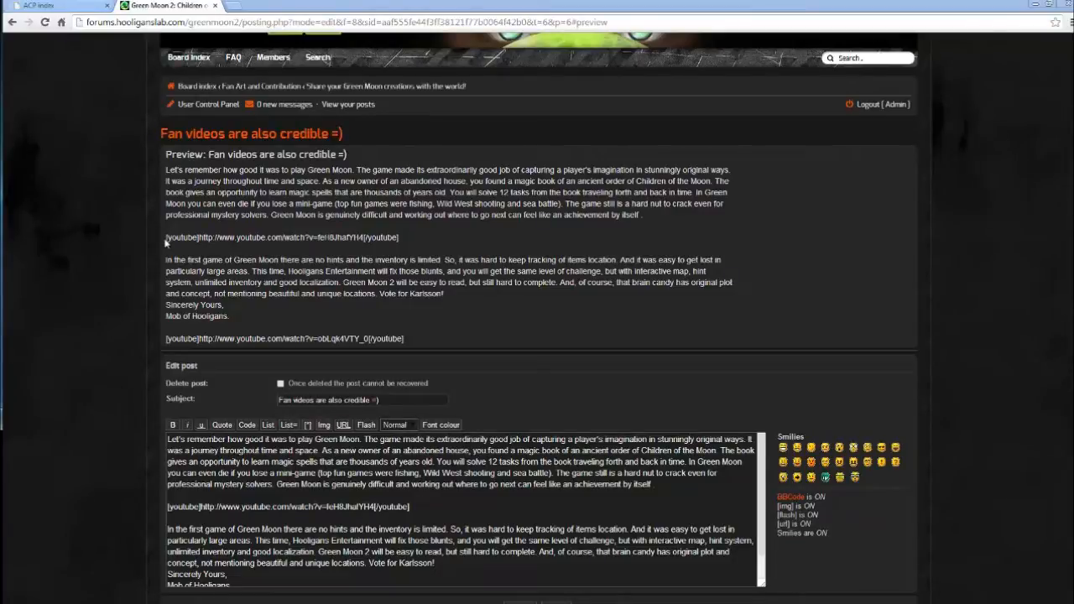
- Check the preview's raw youtube tag, then go to the ACP's Posting BBCodes list
triple_click(281, 237)
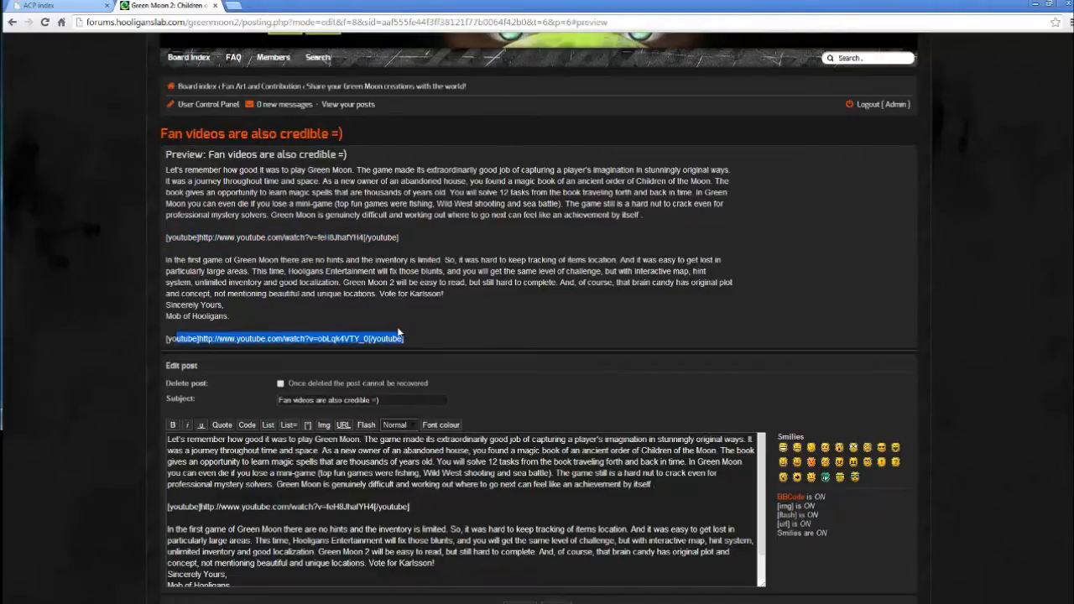
click(42, 6)
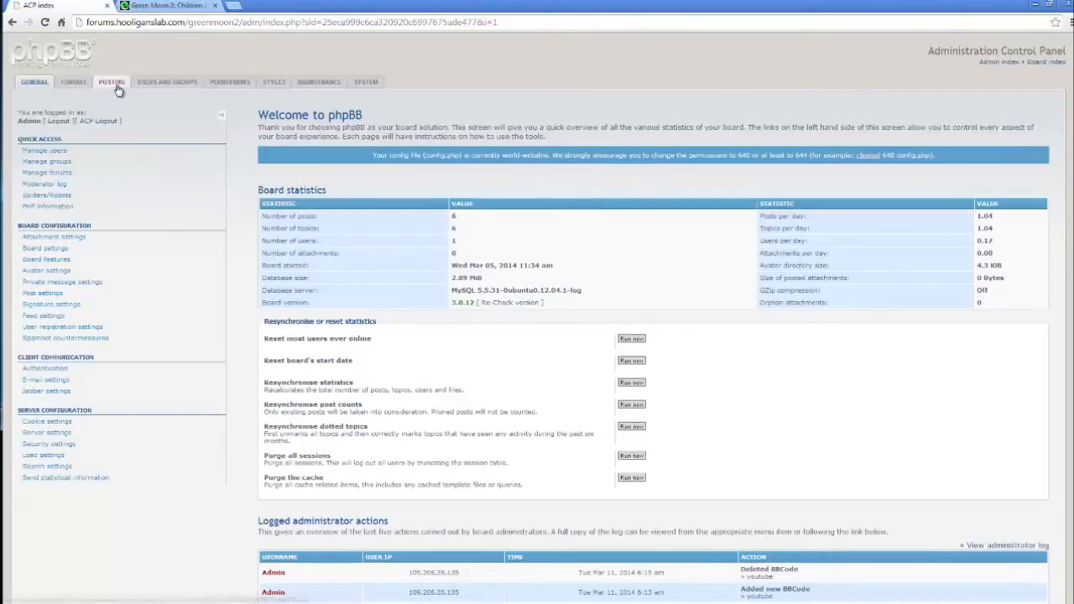
click(111, 81)
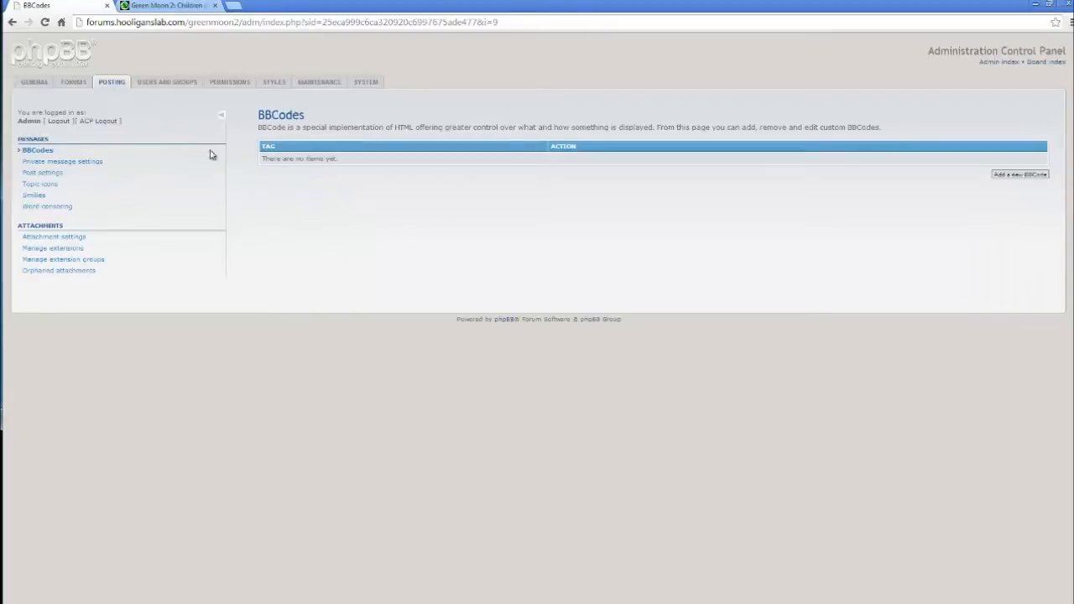
mouse_move(901, 192)
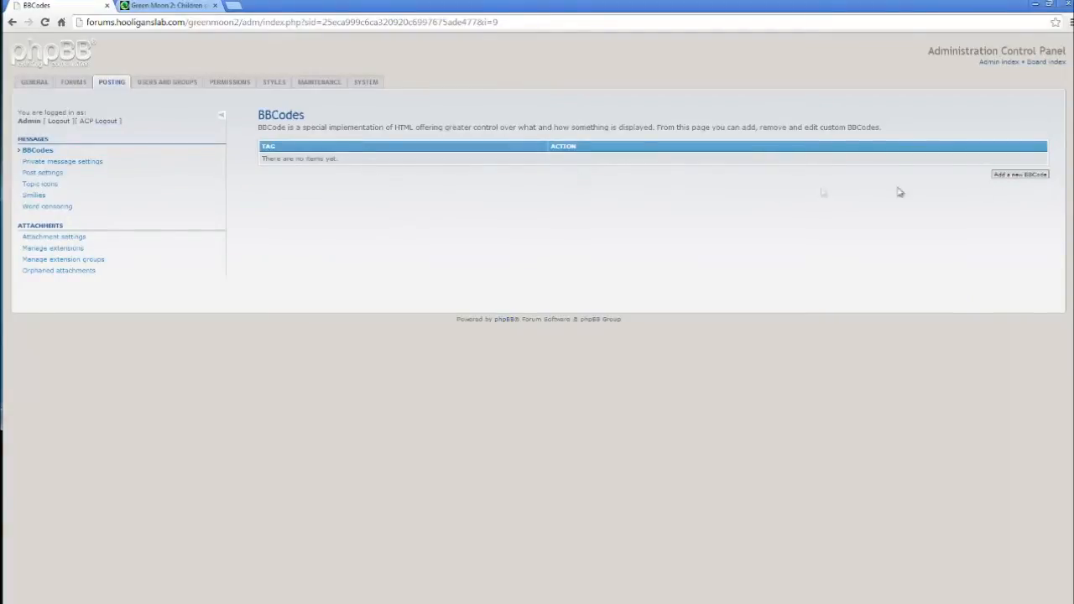
- Add a [youtube]{SIMPLETEXT}[/youtube] BBCode with an object/embed video player replacement and save it
click(1020, 175)
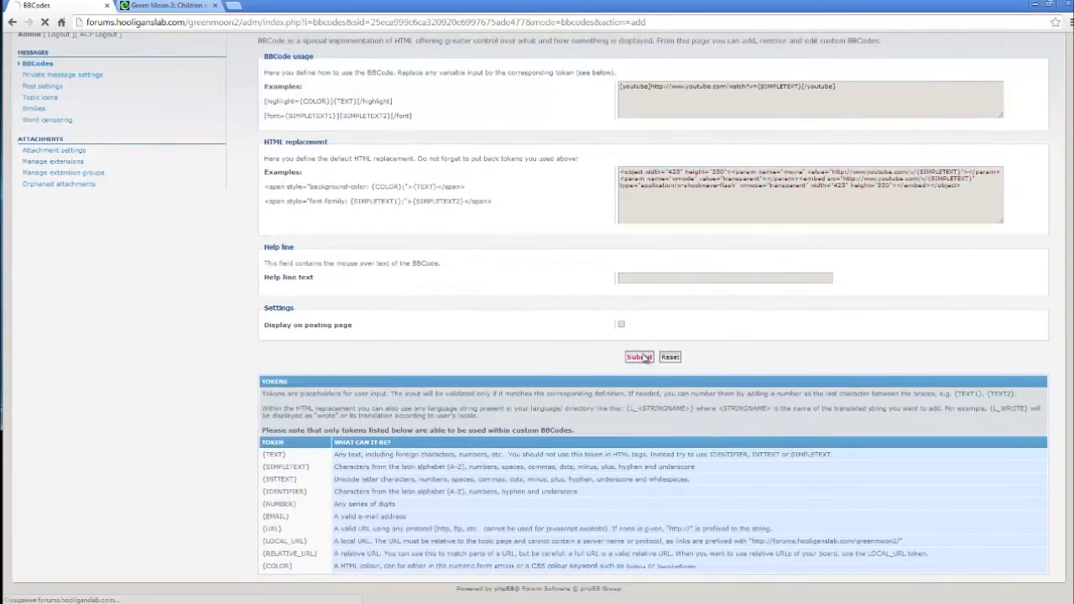
click(638, 357)
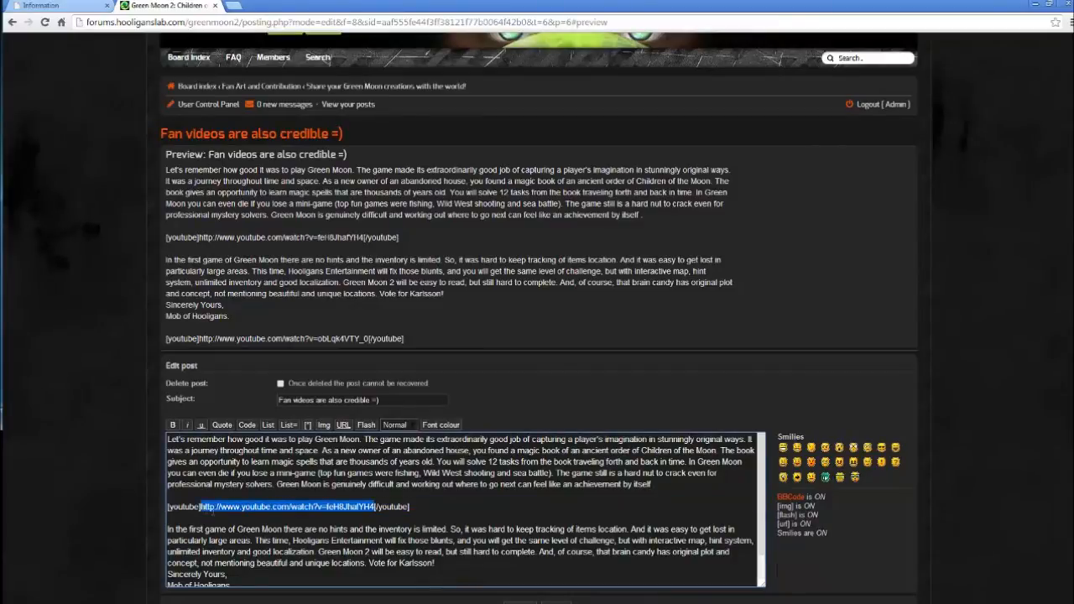
- Re-paste the first YouTube link and submit the edited 'Fan videos are also credible =)' post
key(Delete)
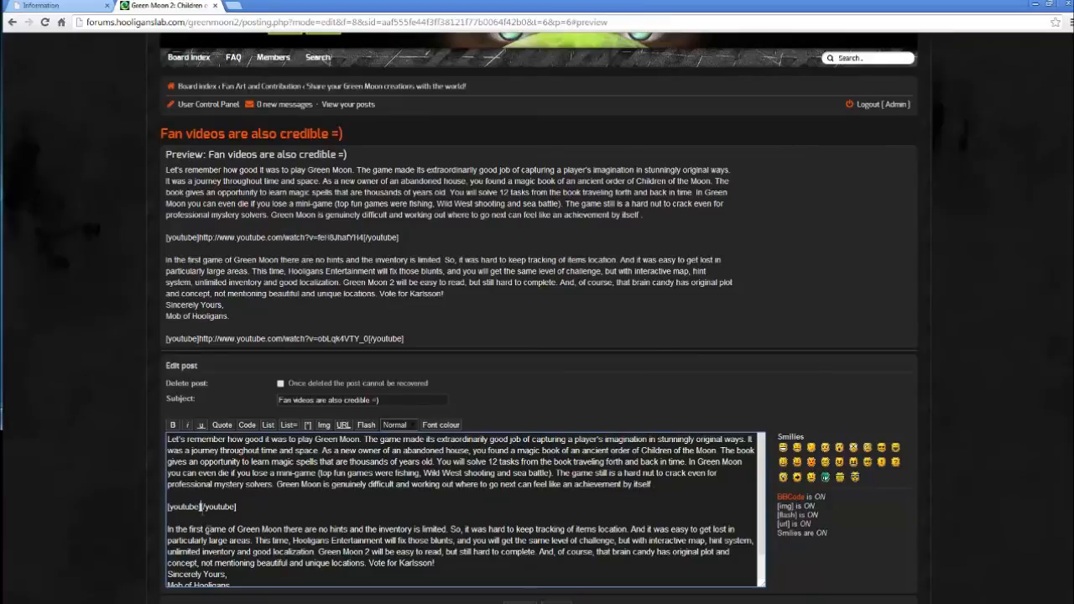
scroll(down, 3)
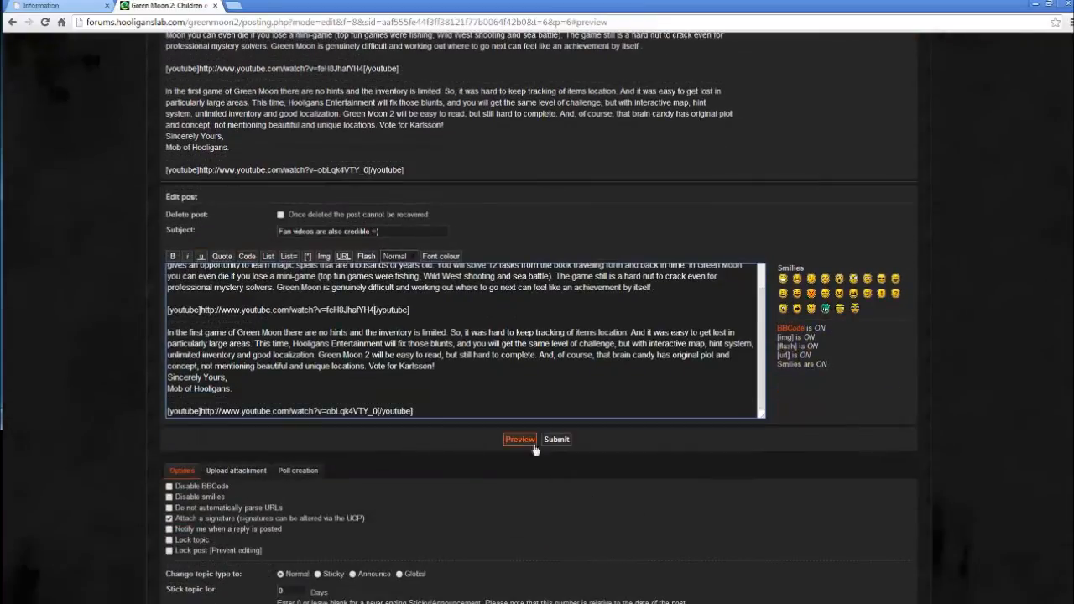
click(556, 439)
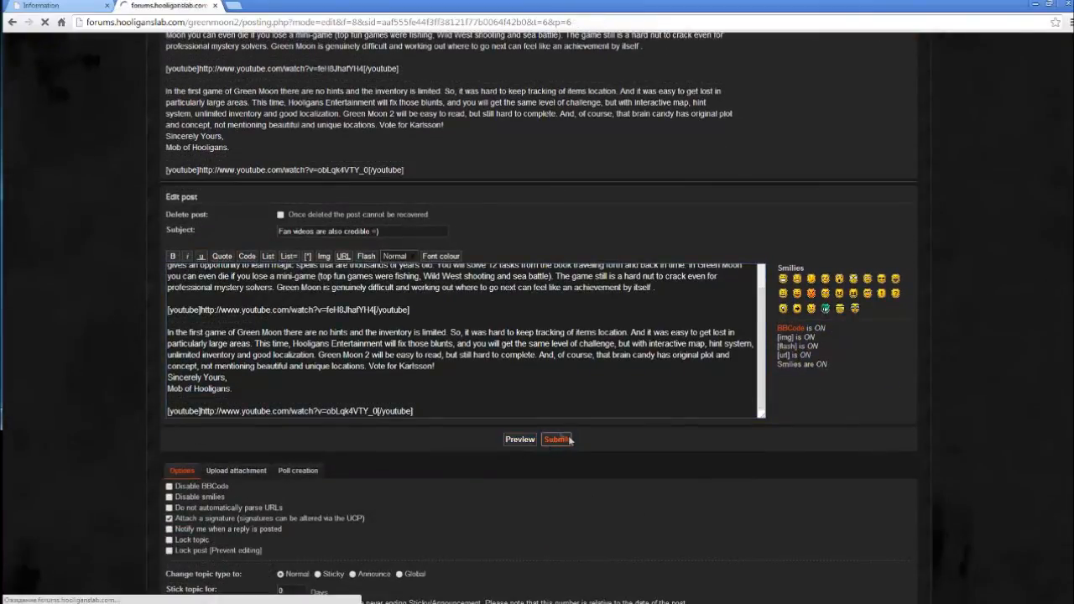
click(556, 438)
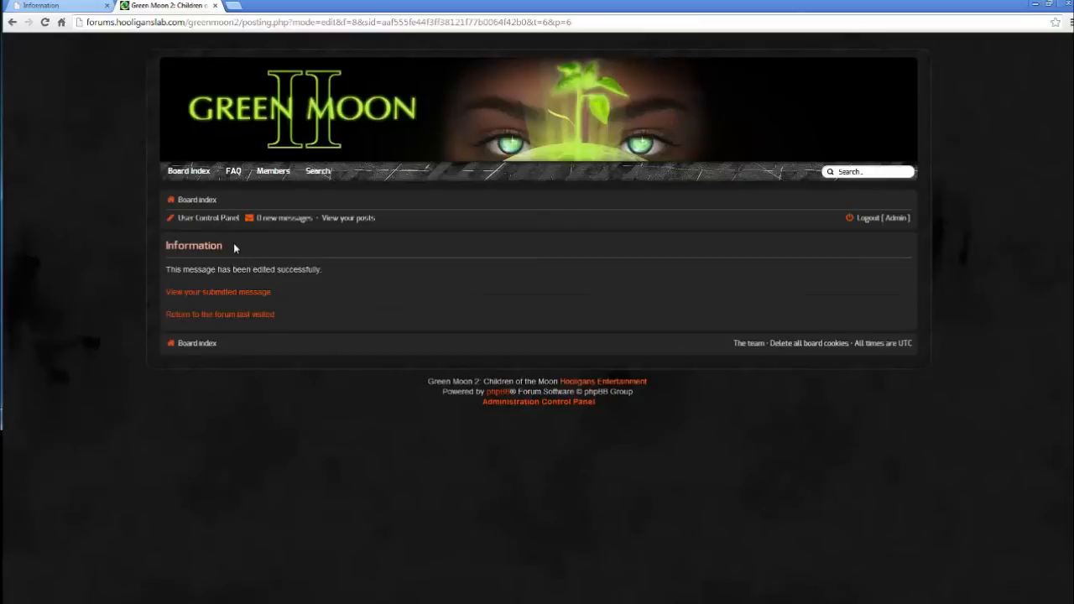